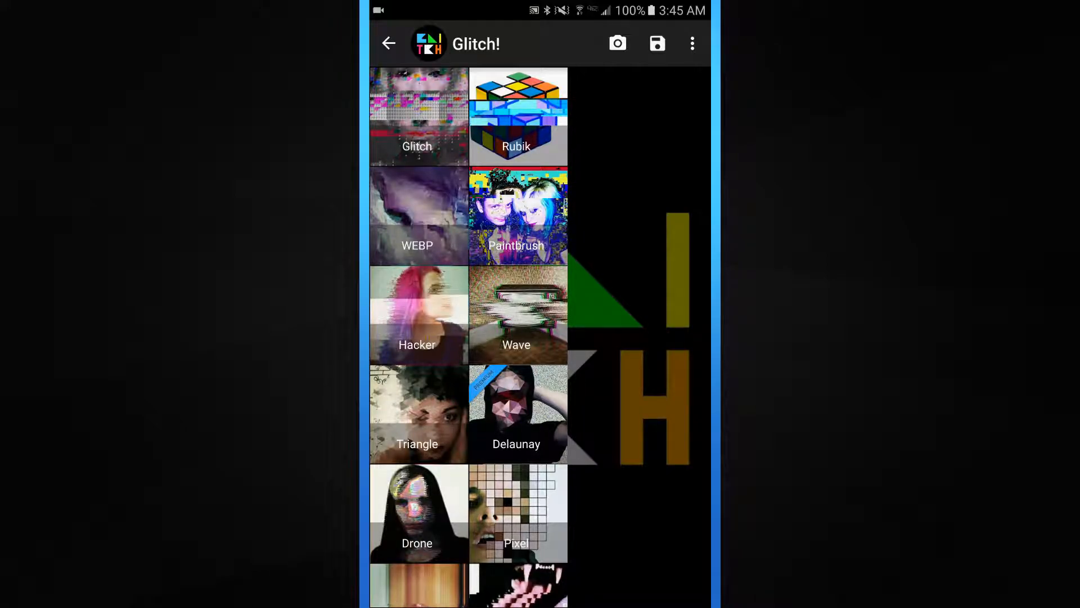
Load the green Android figurine photo from the gallery as the image to glitch
scroll("down", 3)
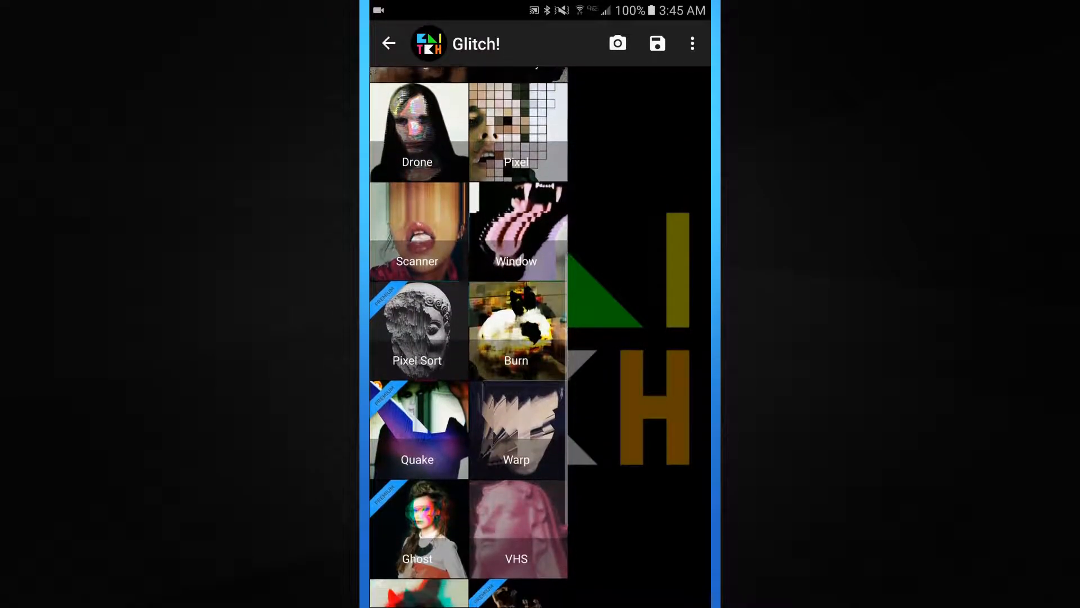
scroll("up", 3)
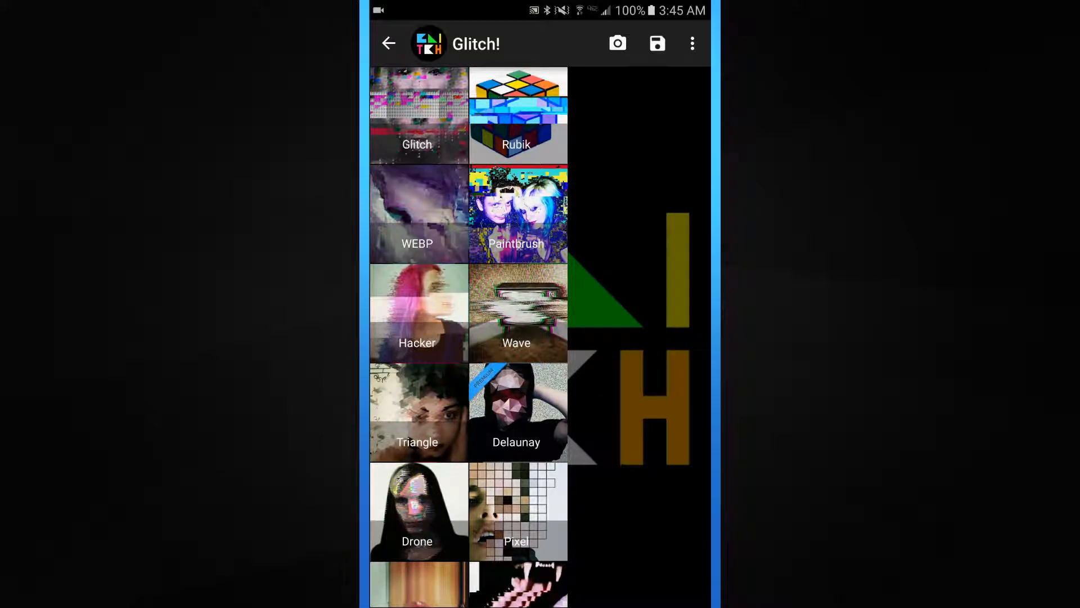
scroll("down", 3)
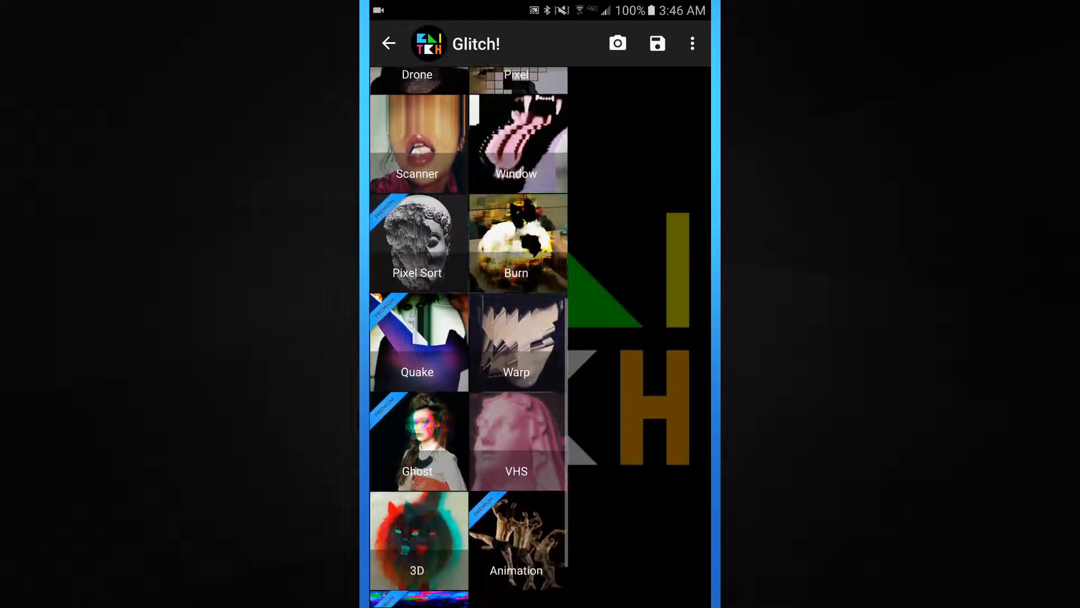
scroll("up", 3)
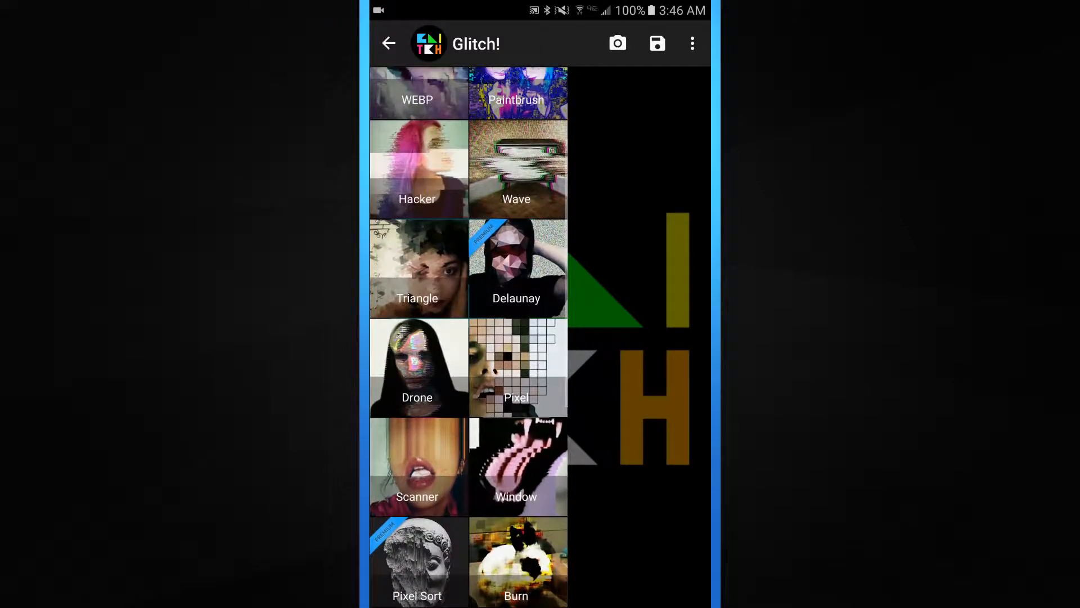
scroll("down", 3)
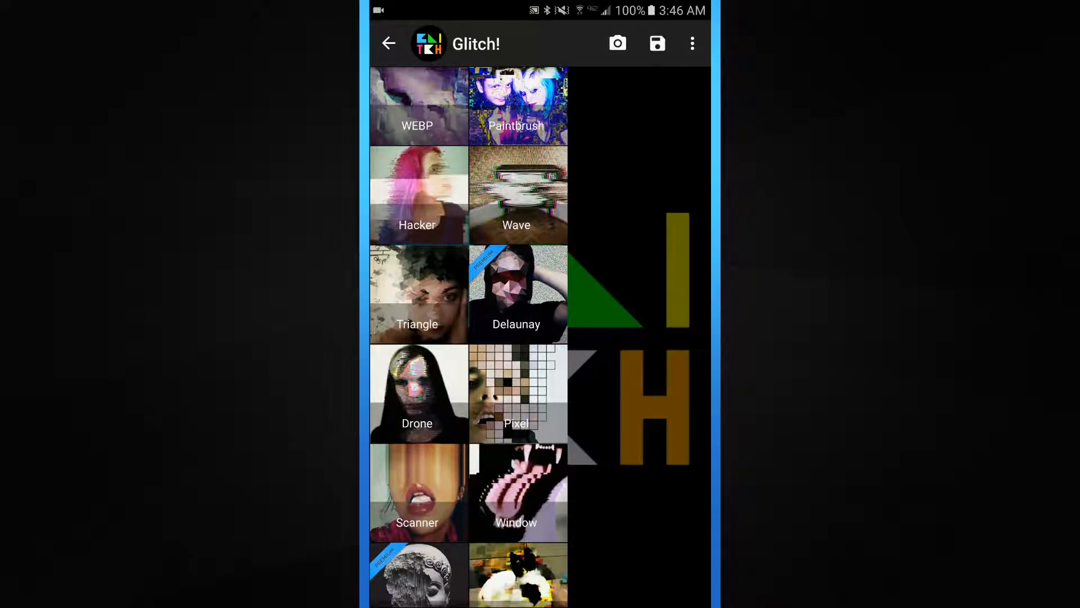
left_click(617, 44)
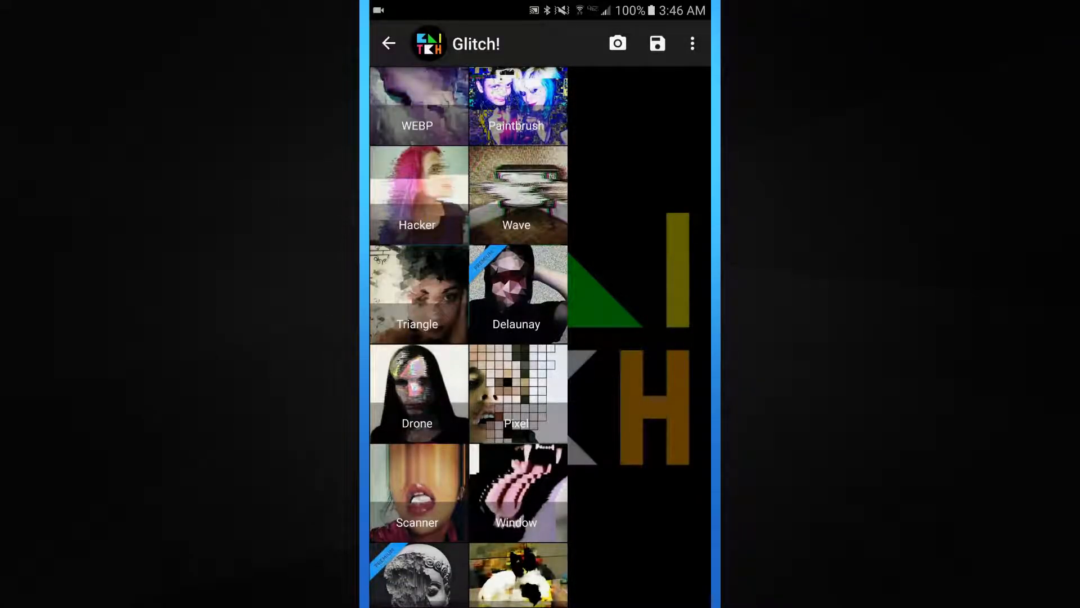
left_click(618, 44)
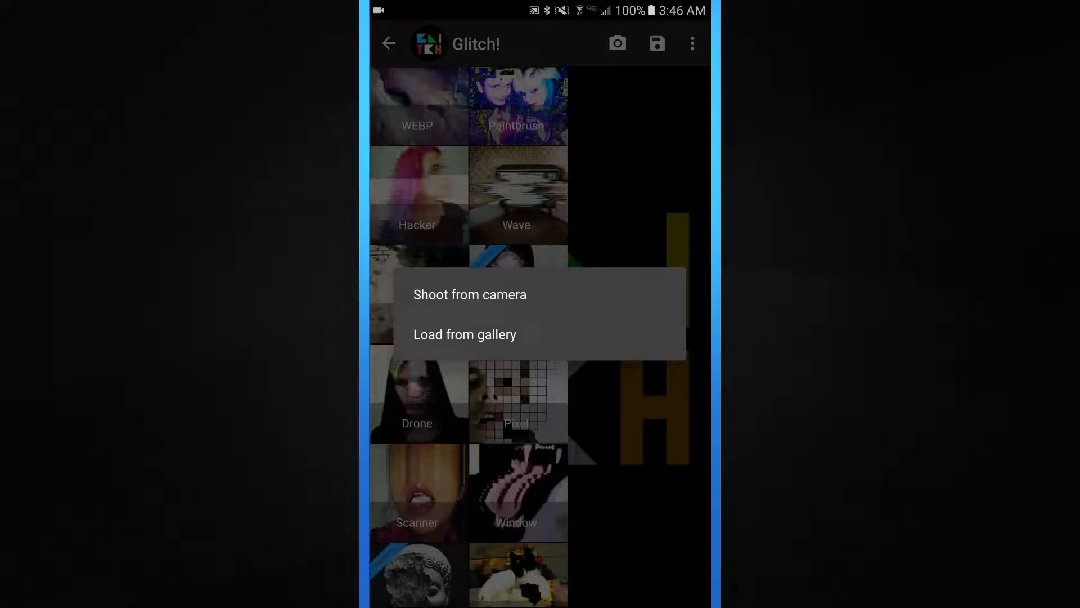
left_click(465, 334)
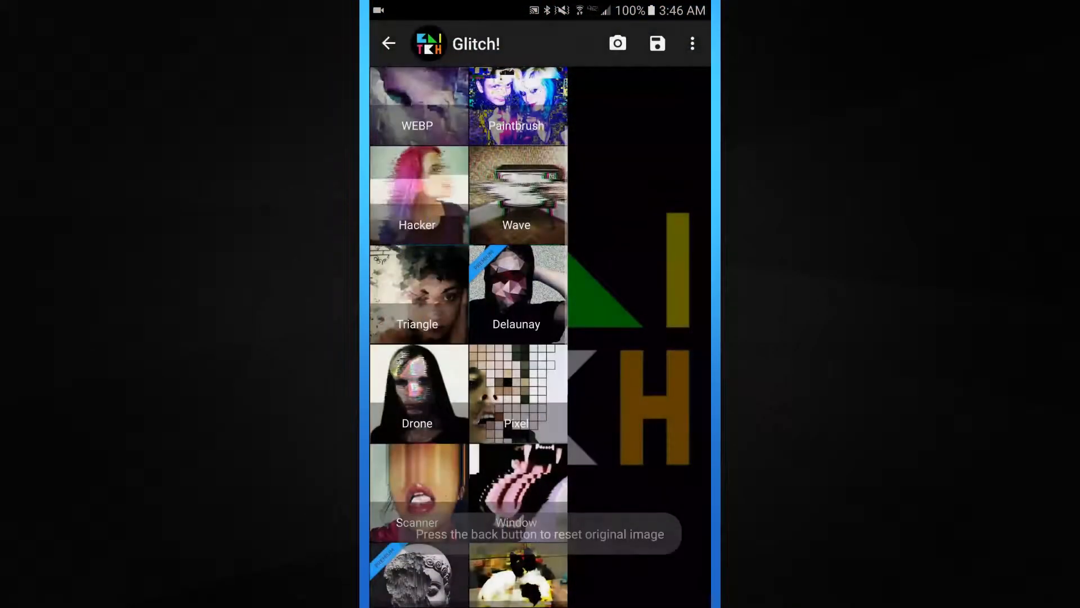
left_click(389, 44)
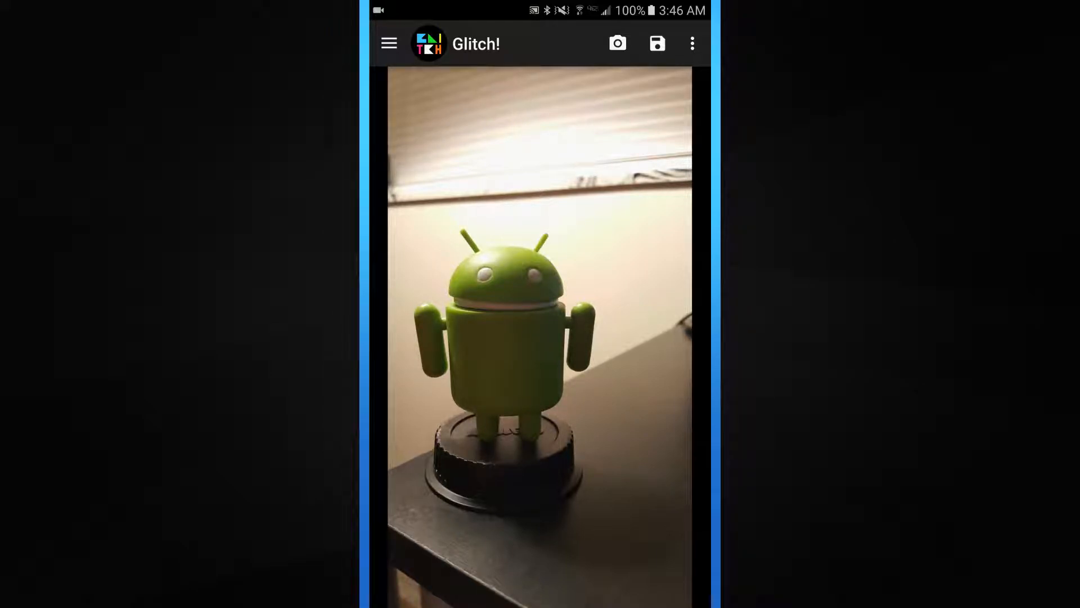
Show the glitch effects catalogue over the figurine photo
left_click(388, 44)
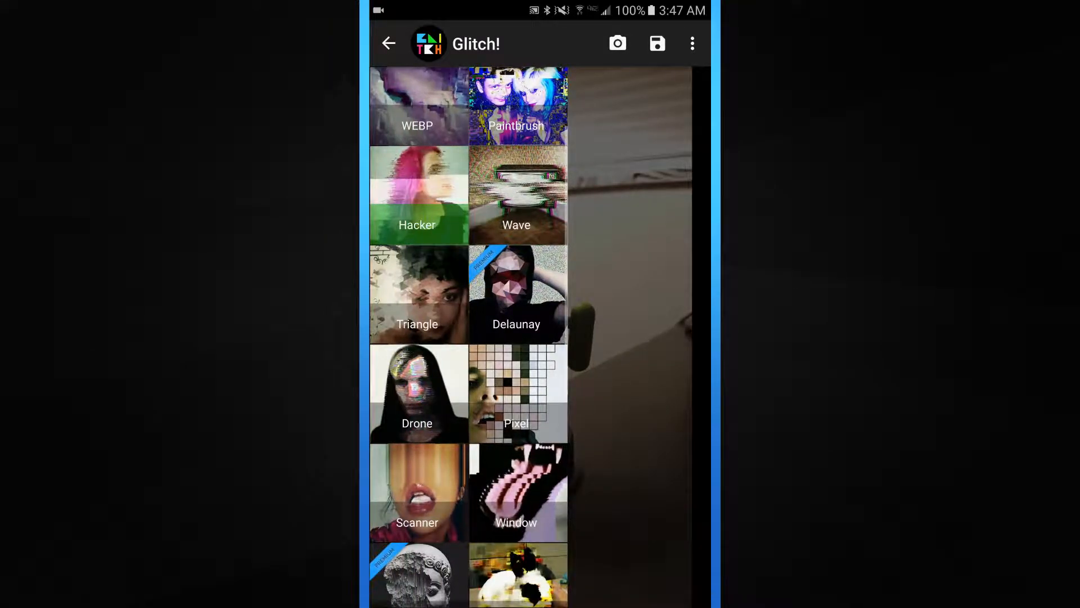
Apply the smeared Triangle effect to the figurine photo and return to the effects catalogue
scroll("down", 3)
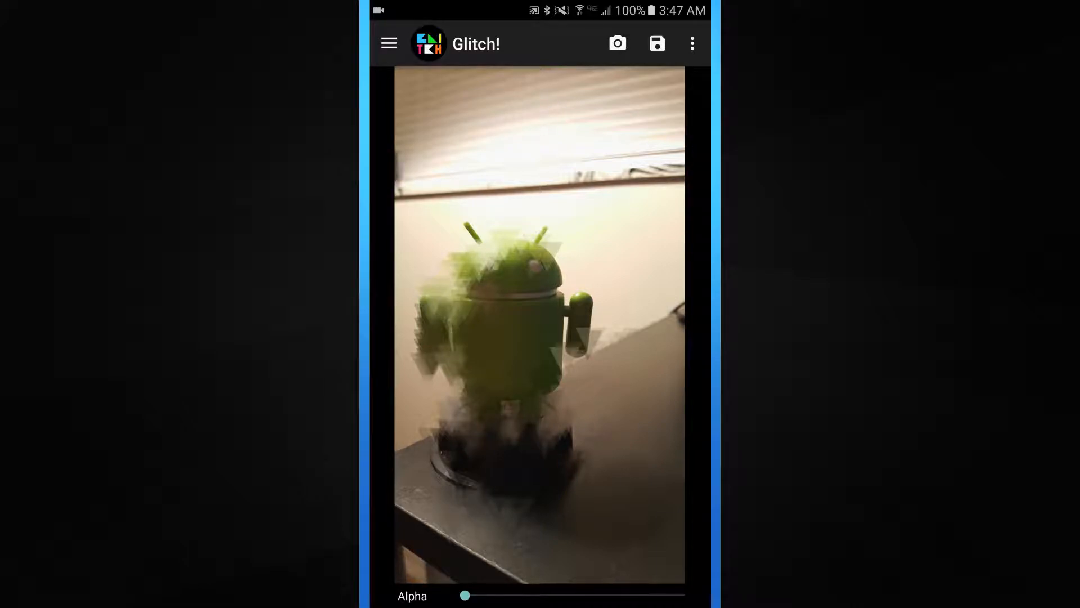
left_click(389, 44)
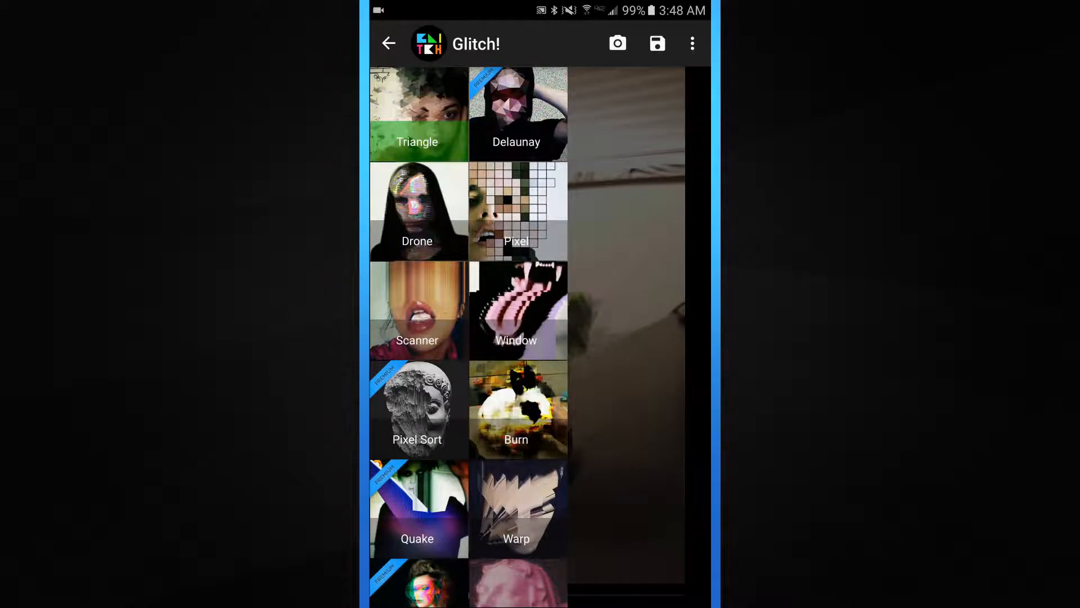
Apply VHS at full strength with the noise and scanline variants and a time stamp overlay
scroll("down", 3)
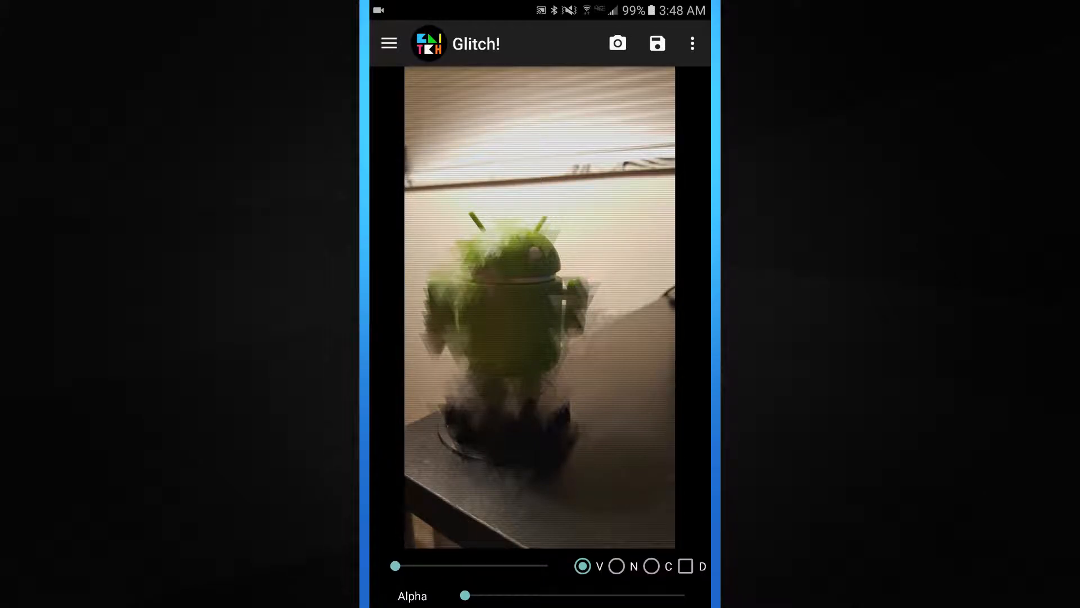
left_click_drag(395, 566, 467, 566)
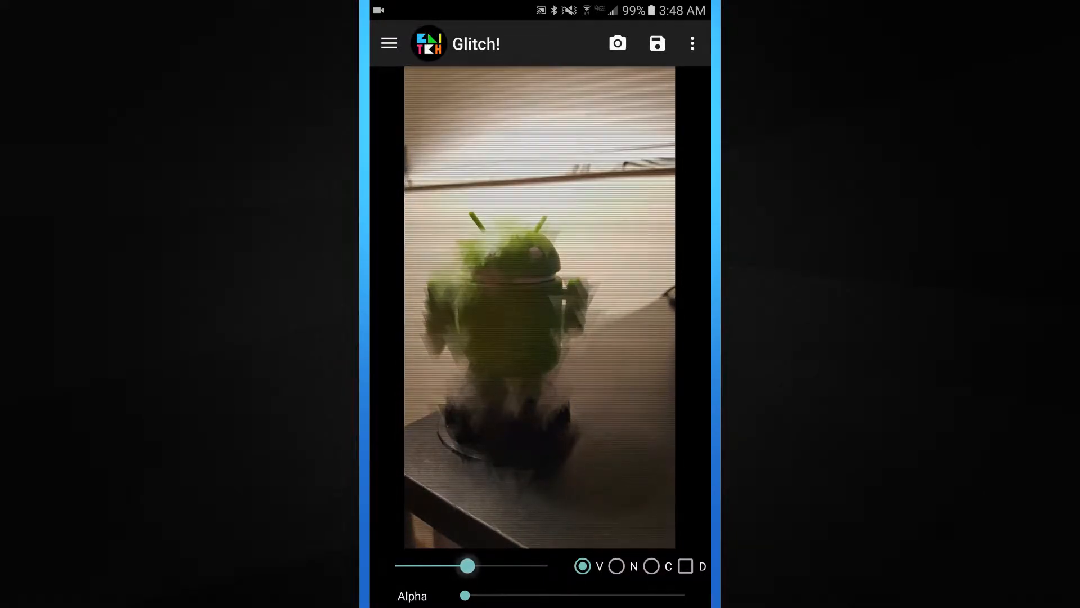
left_click_drag(467, 565, 548, 565)
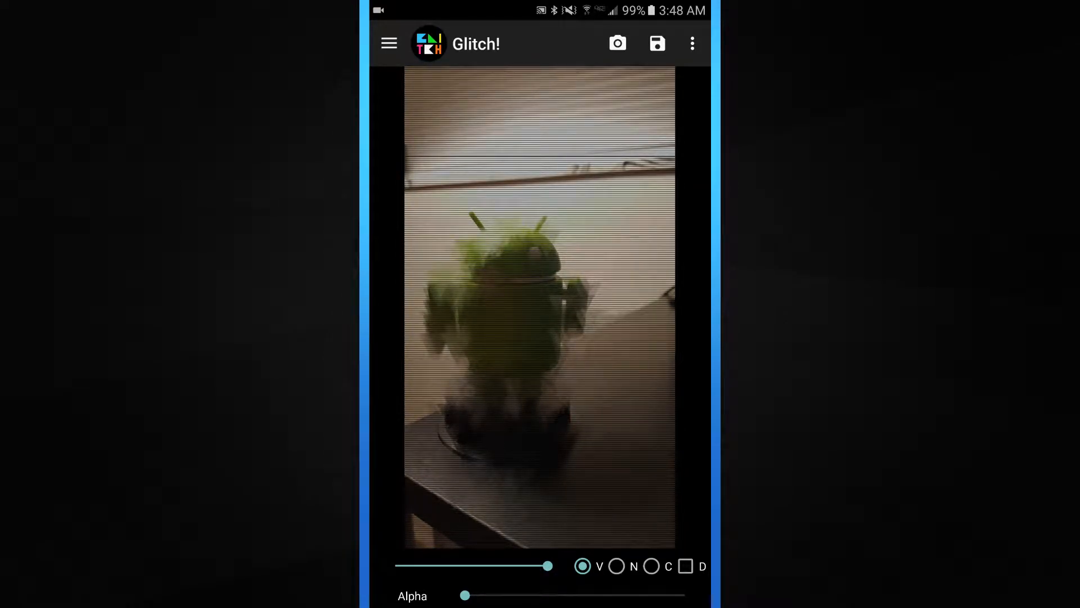
left_click(615, 566)
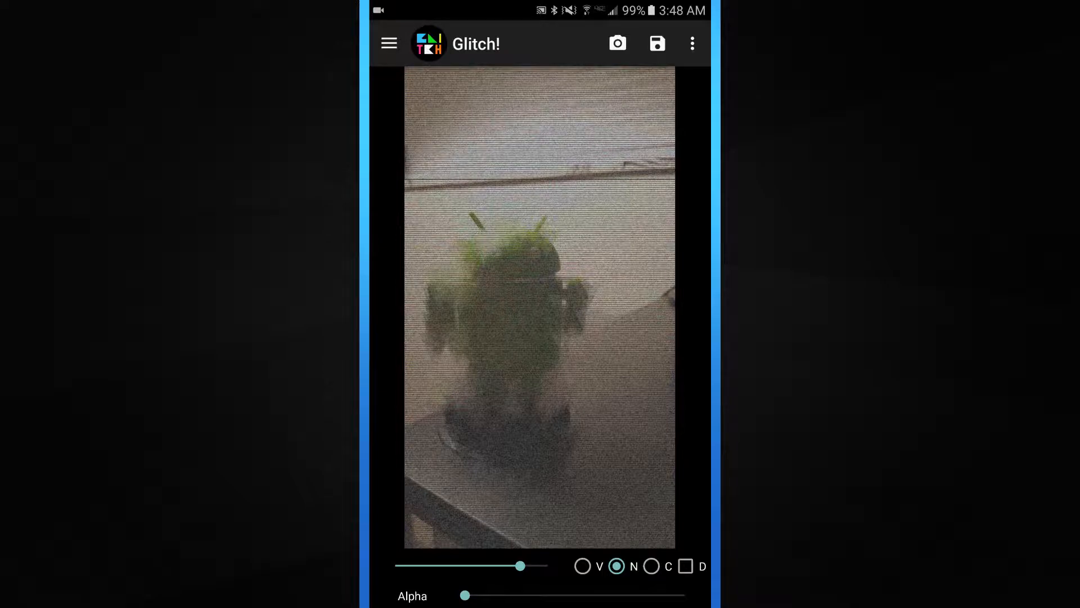
left_click(651, 566)
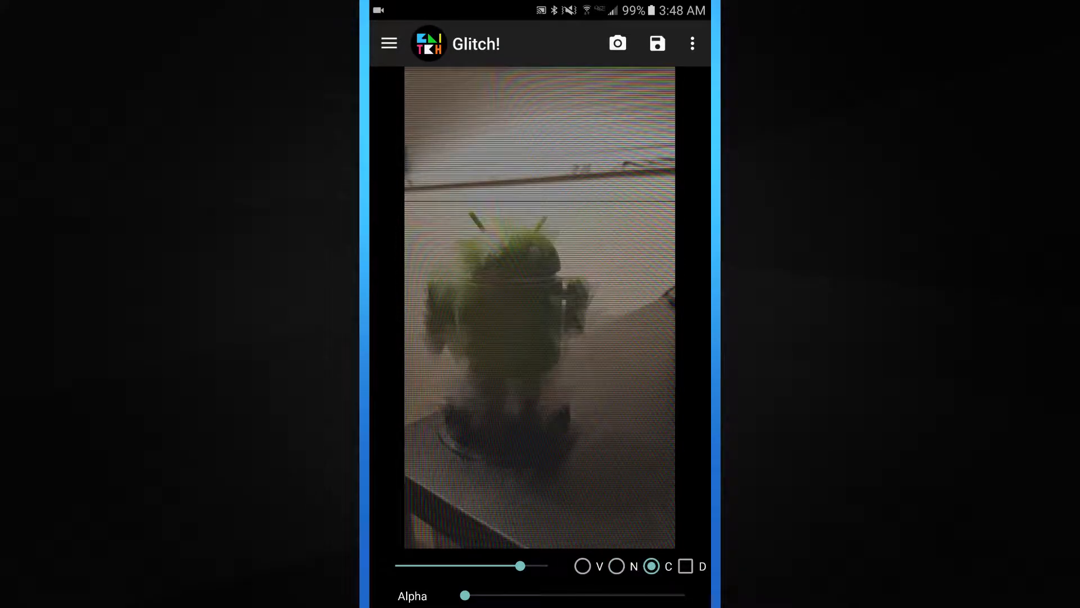
left_click(685, 566)
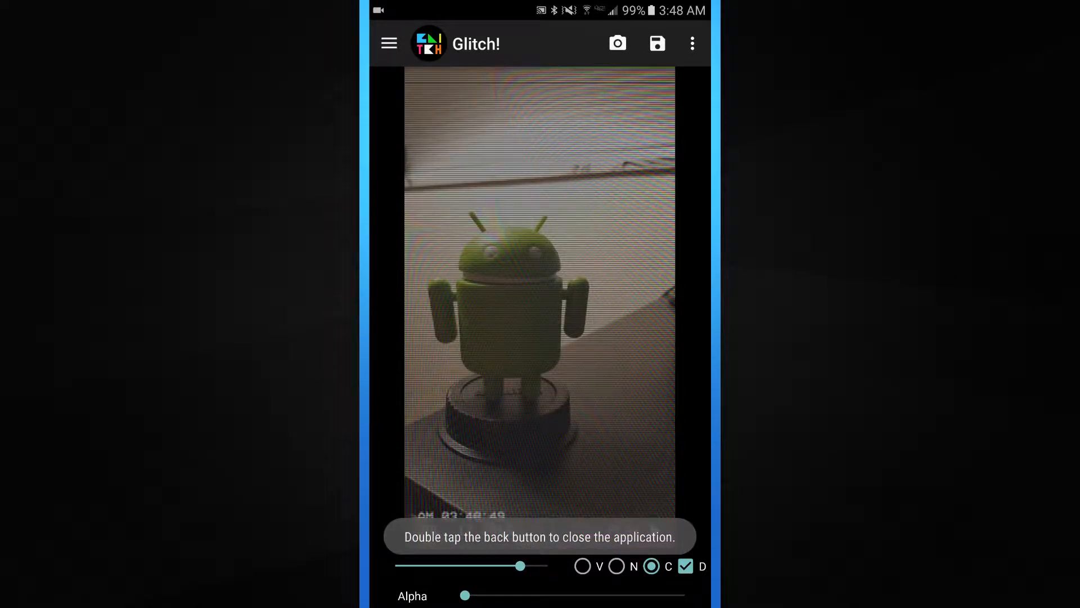
Return to the effects catalogue and browse further down it
left_click(388, 43)
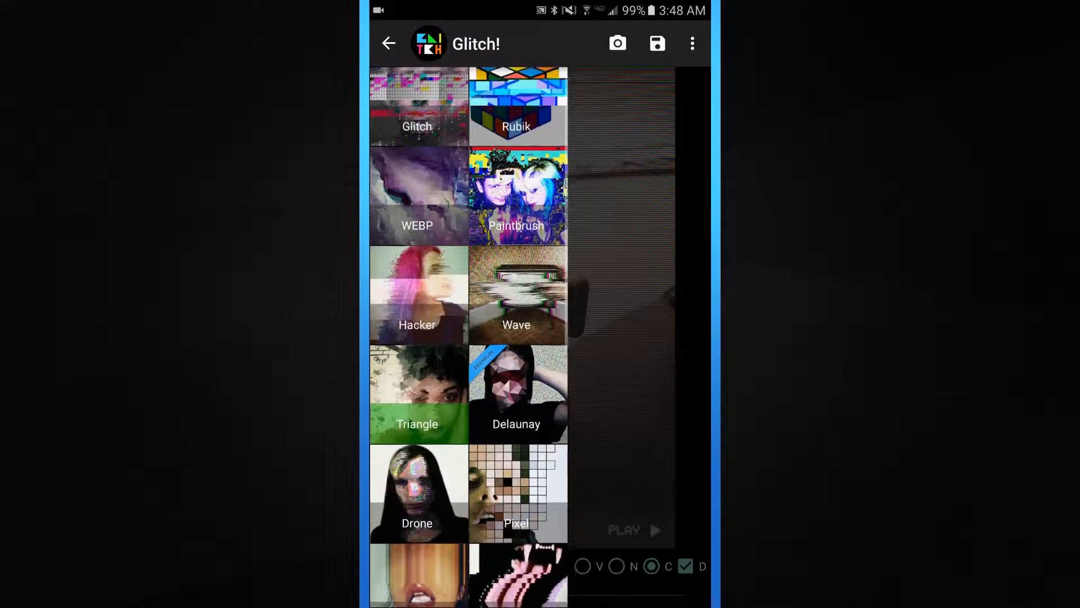
scroll("down", 3)
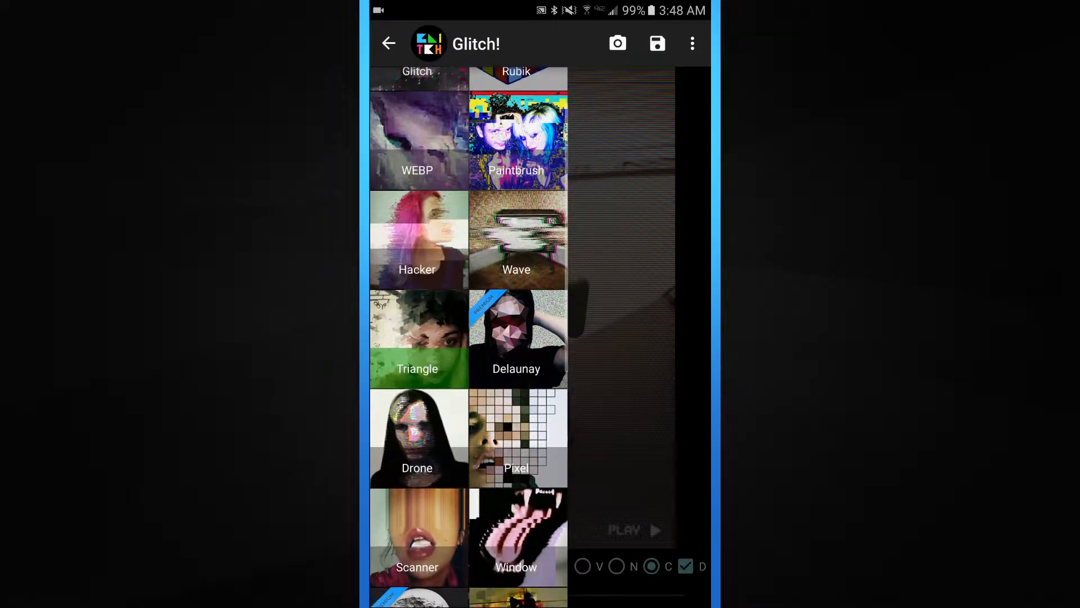
Browse the remaining effects, ending back on the purple-tinted VHS figurine photo
scroll("down", 3)
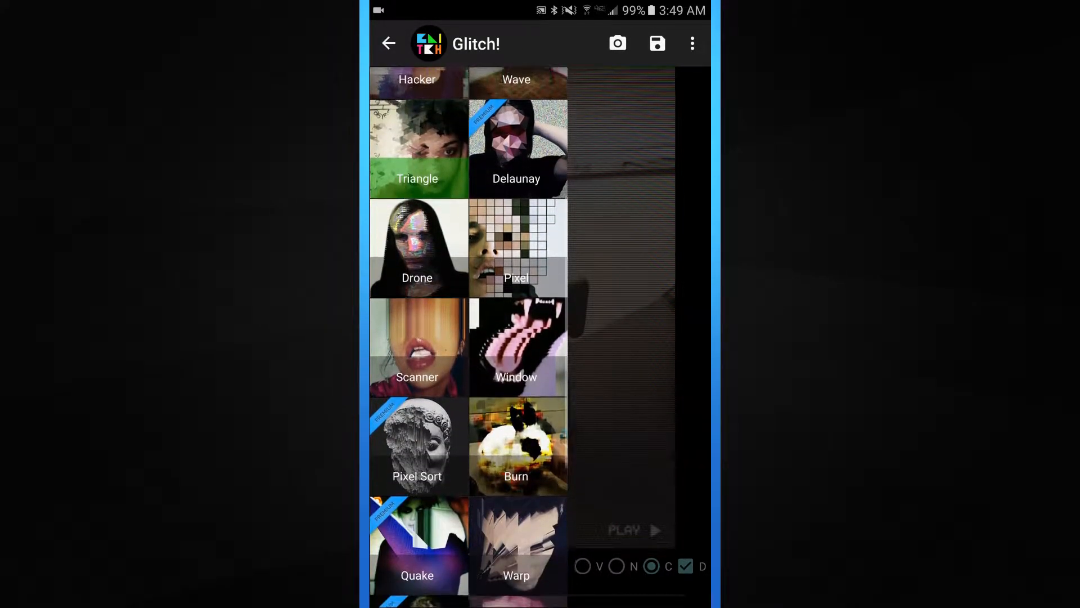
scroll("down", 3)
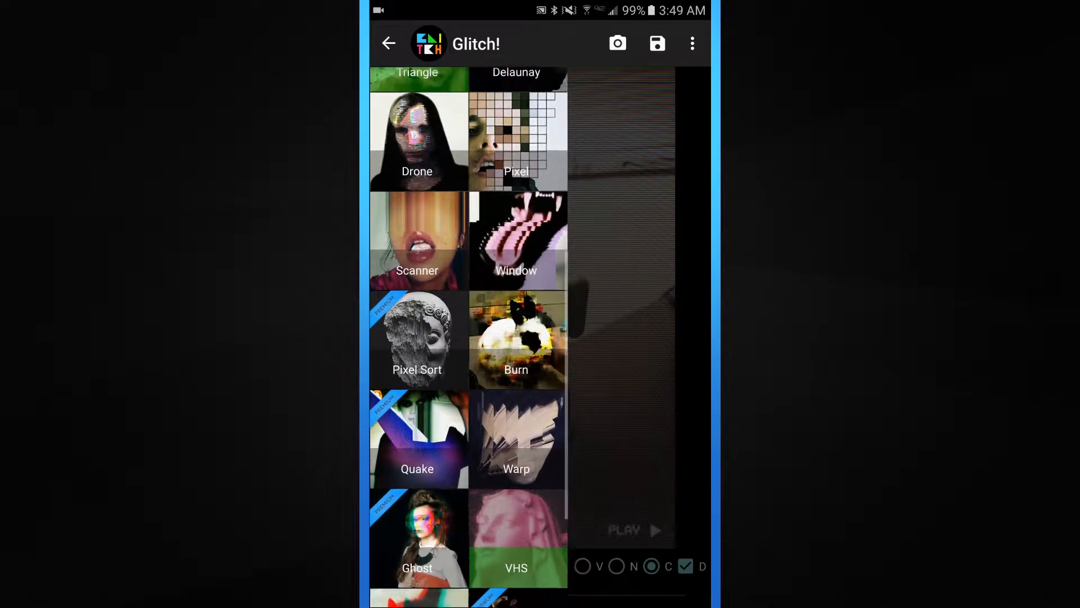
scroll("down", 3)
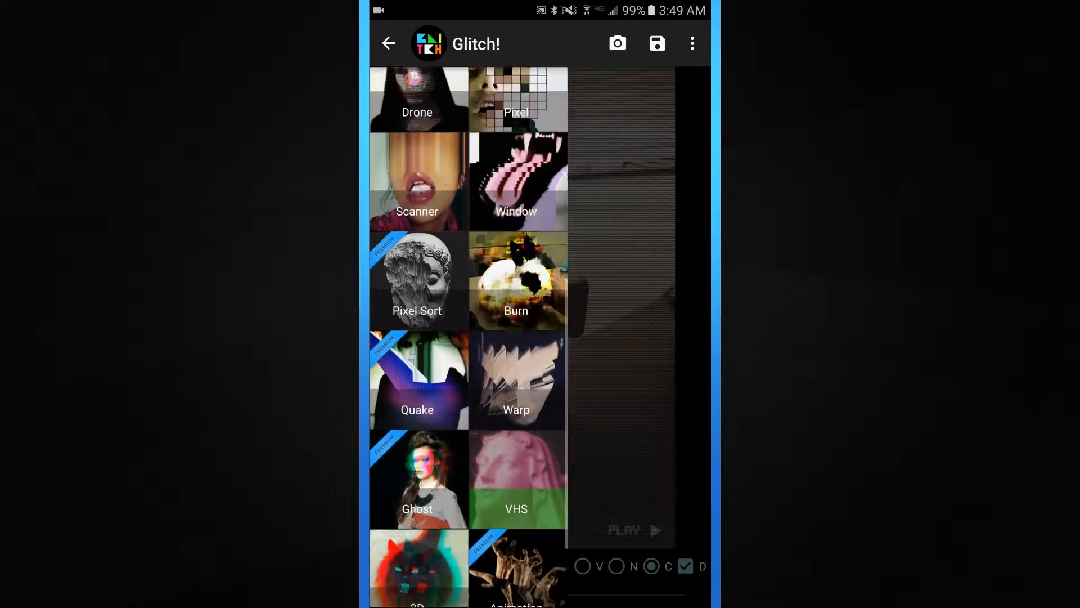
scroll("up", 3)
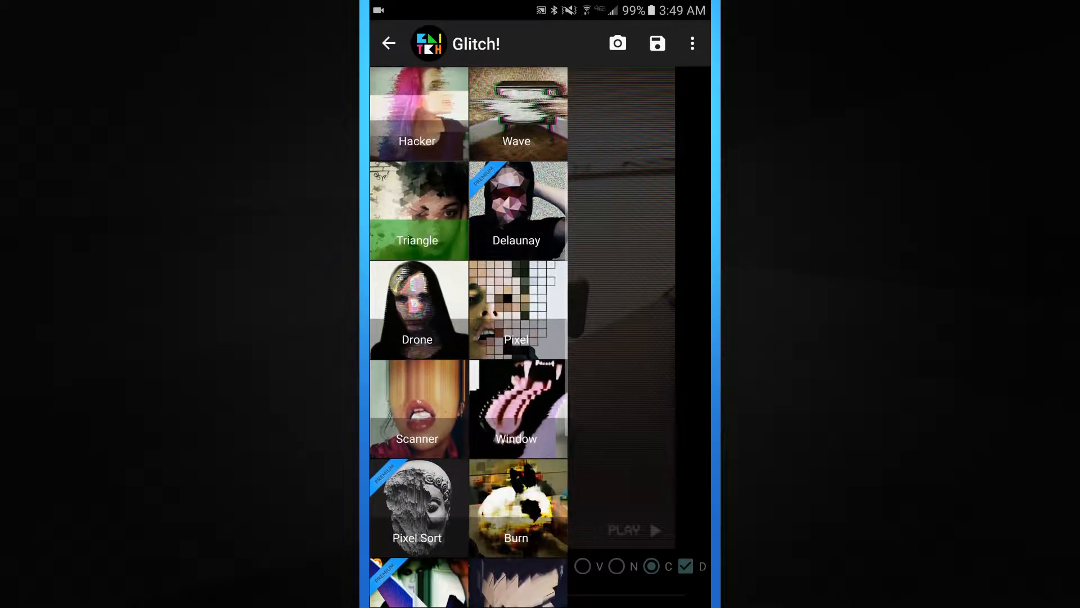
scroll("down", 3)
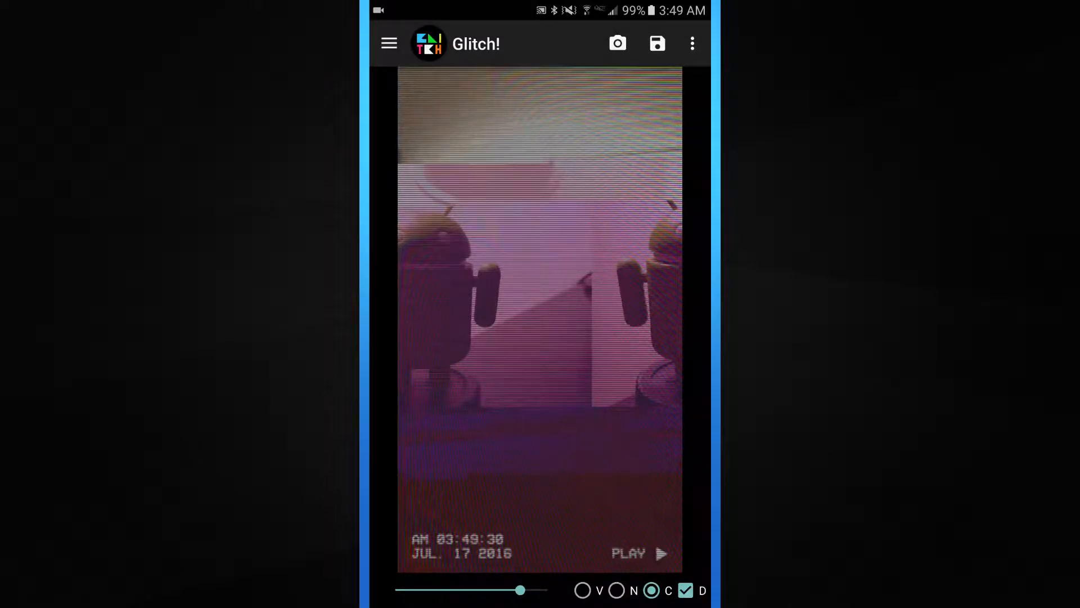
Re-roll the VHS glitch into a greyish vertically split arrangement and return to the effects catalogue
left_click(389, 44)
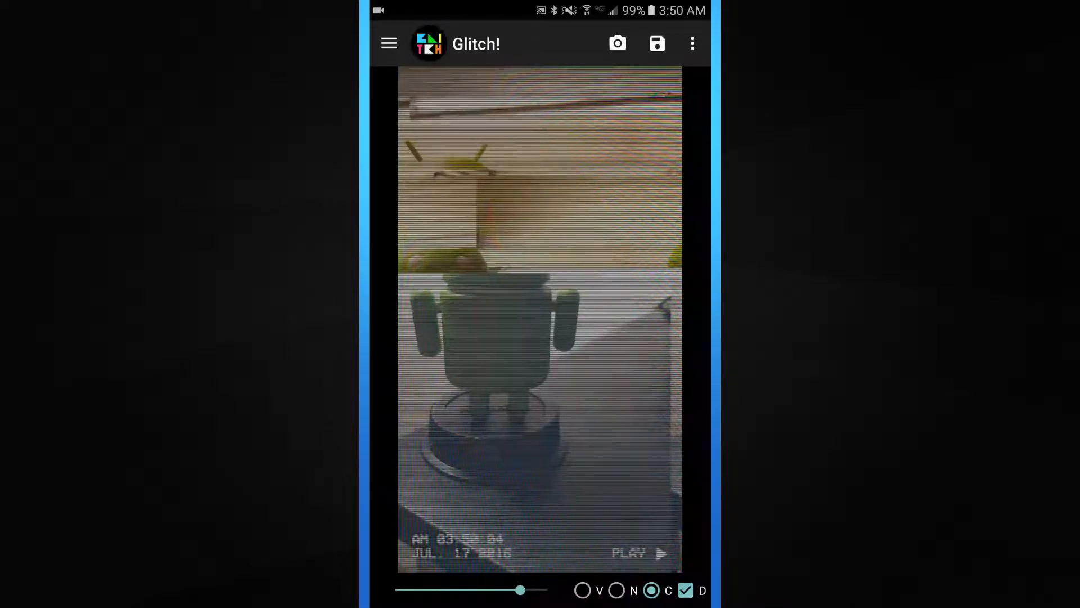
left_click(656, 44)
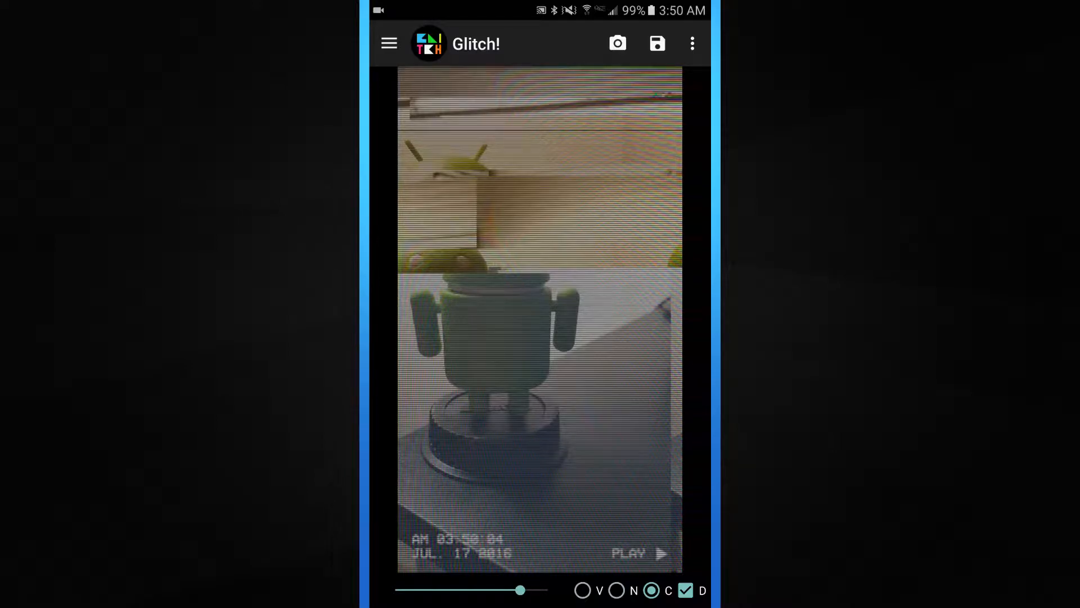
left_click(388, 43)
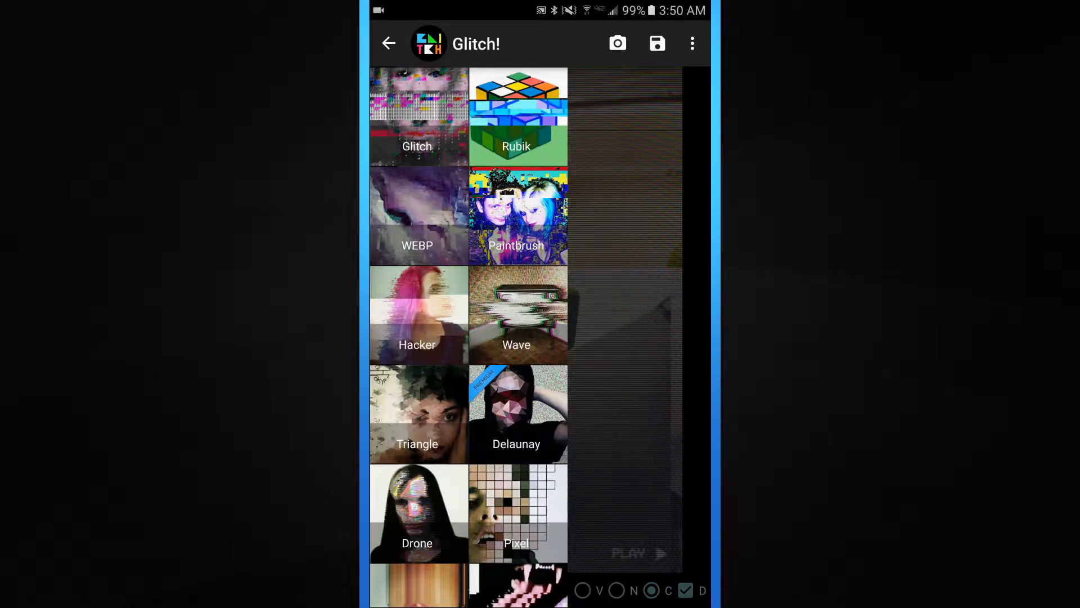
left_click(692, 44)
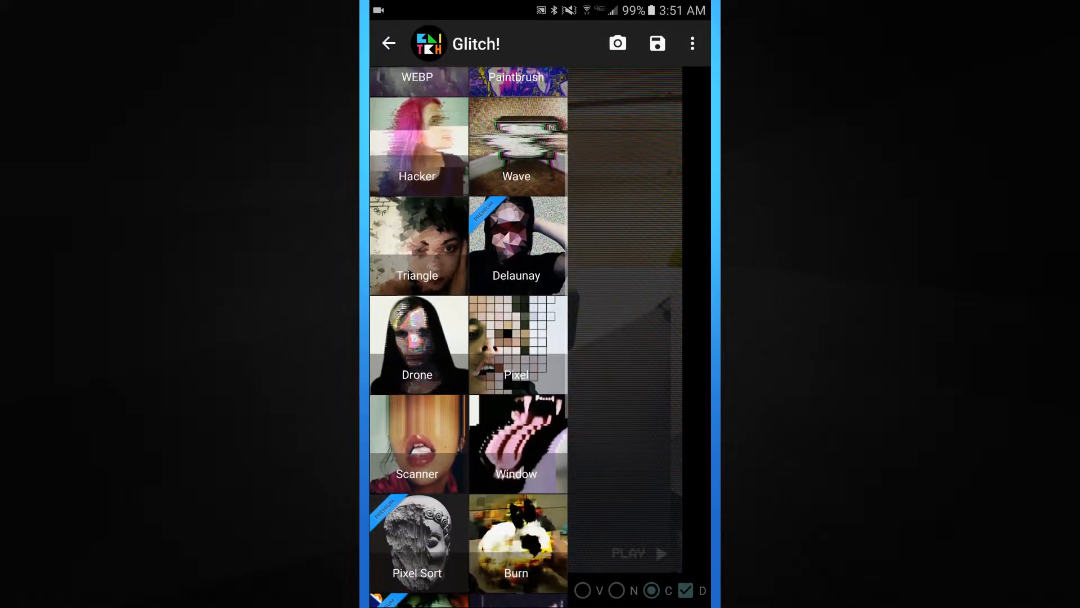
Apply the Rubik offset-block effect under the VHS look and return to the effects catalogue
scroll("down", 3)
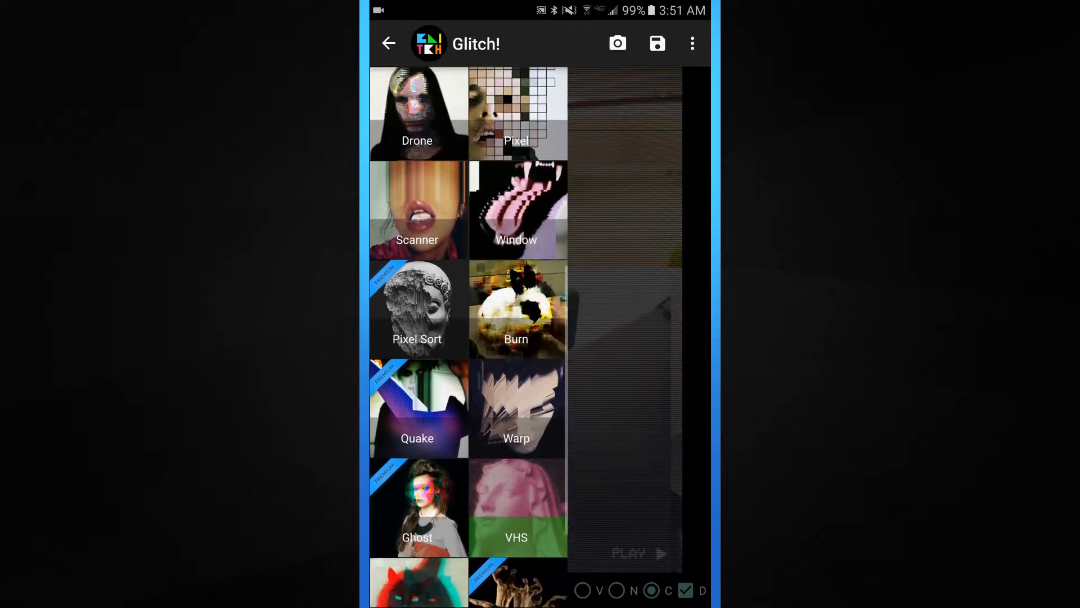
scroll("down", 3)
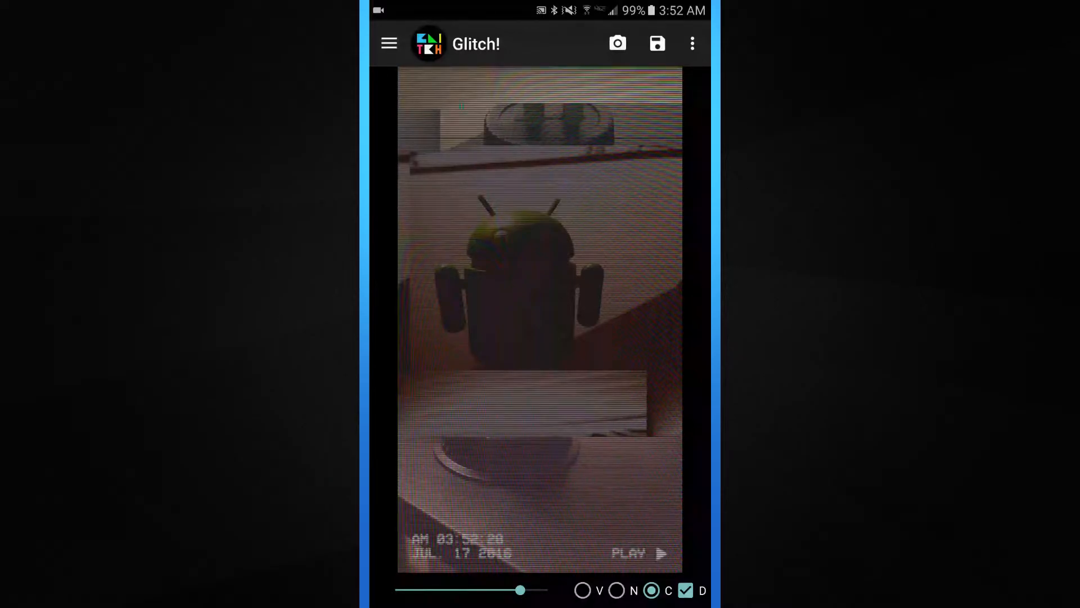
left_click(388, 44)
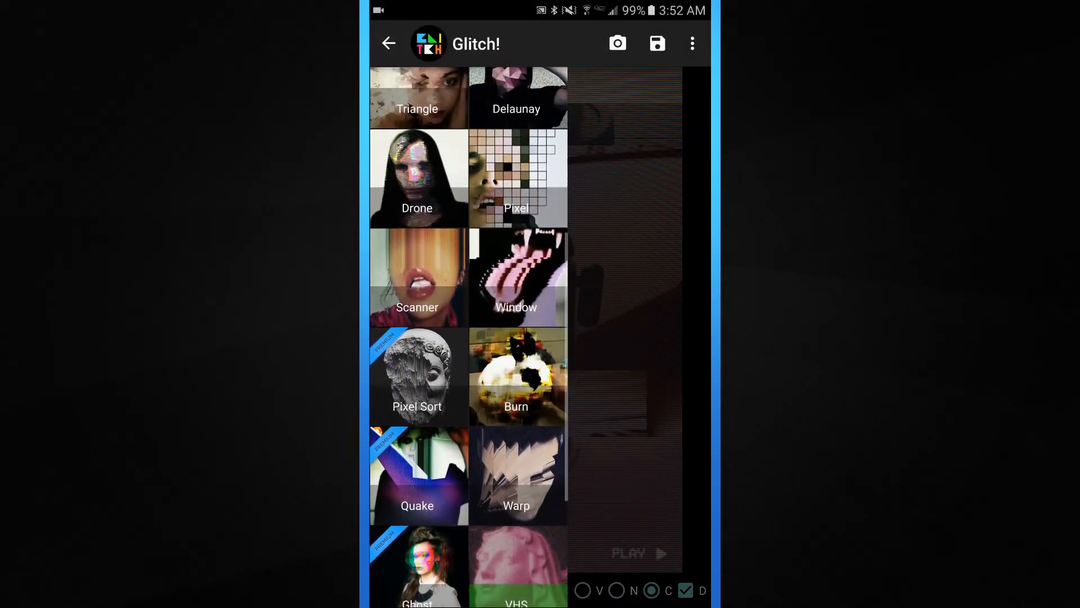
Leave the effects catalogue and bring up the shoot-or-load photo choices
scroll("down", 3)
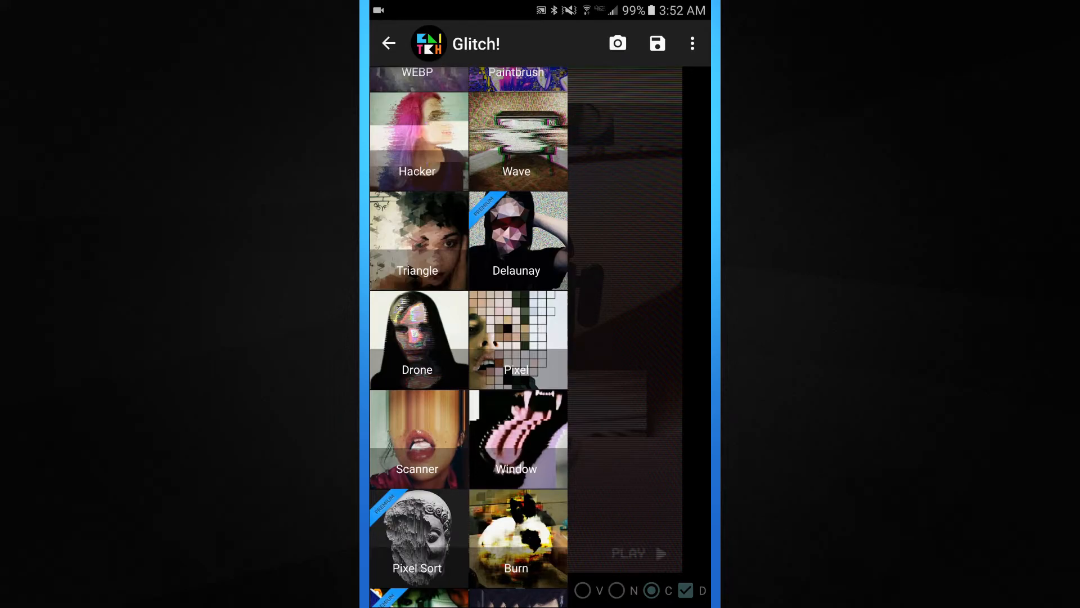
left_click(388, 44)
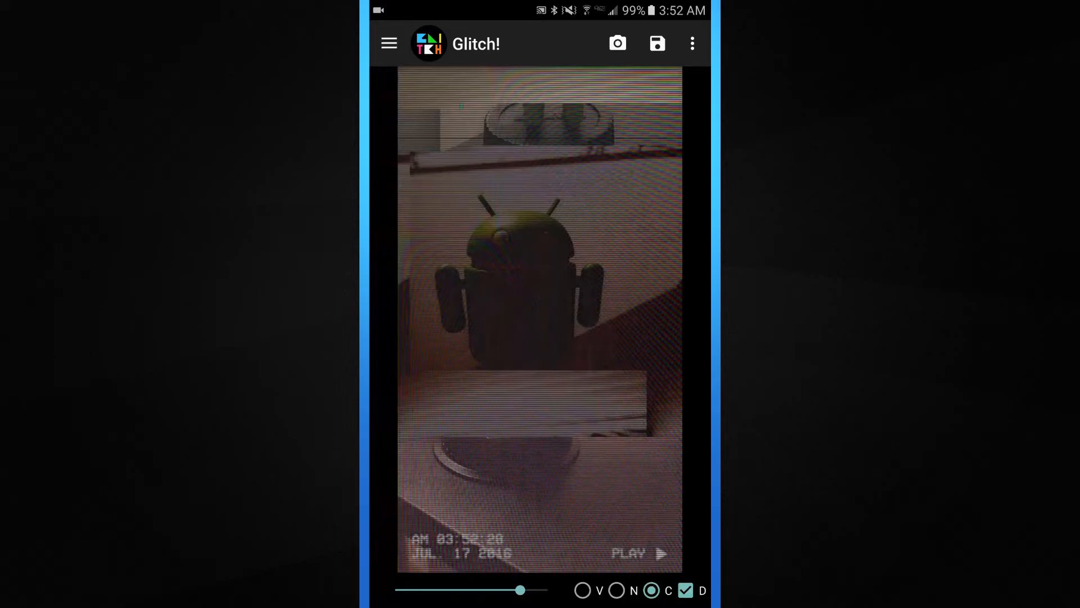
left_click(617, 44)
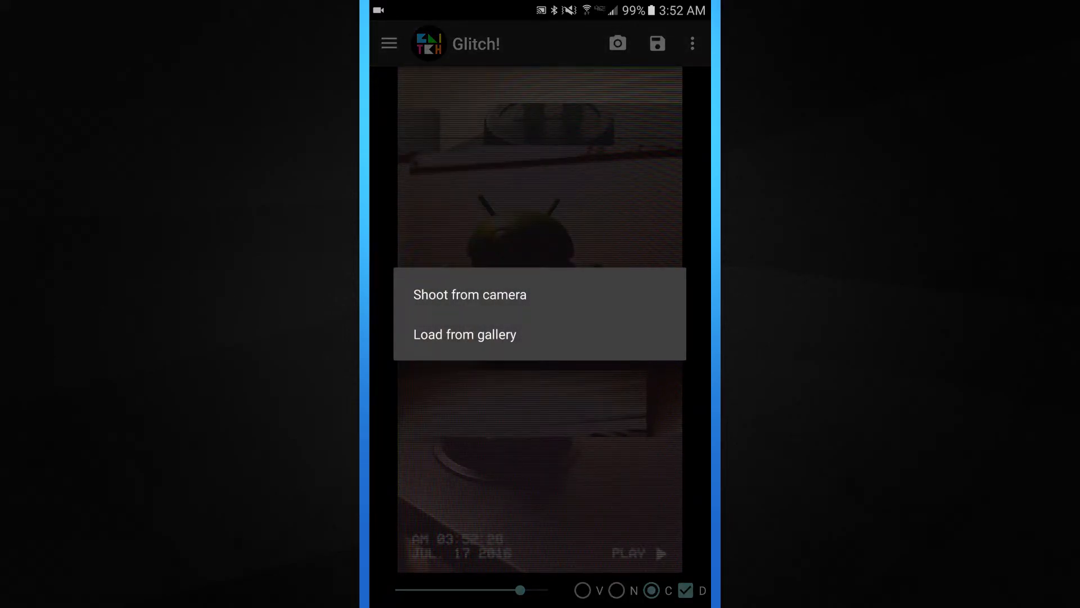
Load a fresh, fuller Android figurine photo from the gallery, keeping the VHS scanline look
left_click(465, 334)
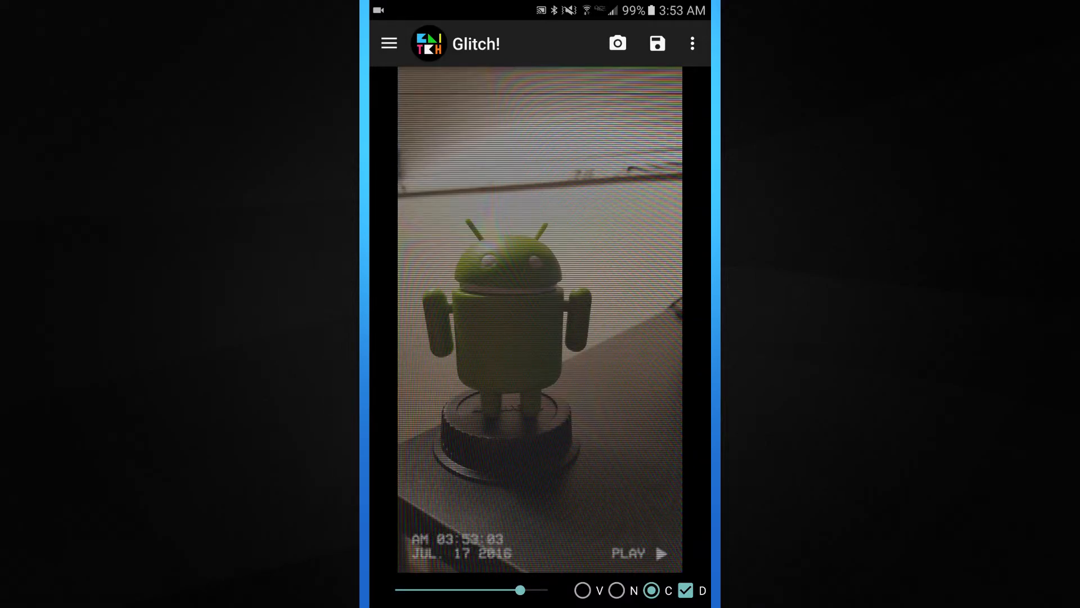
left_click(388, 43)
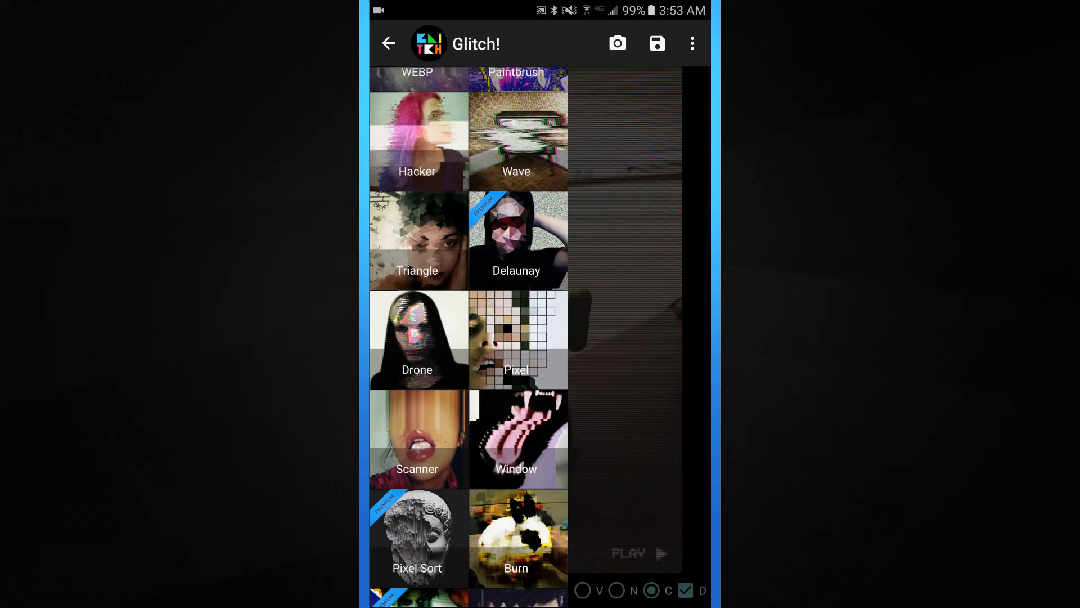
left_click(388, 44)
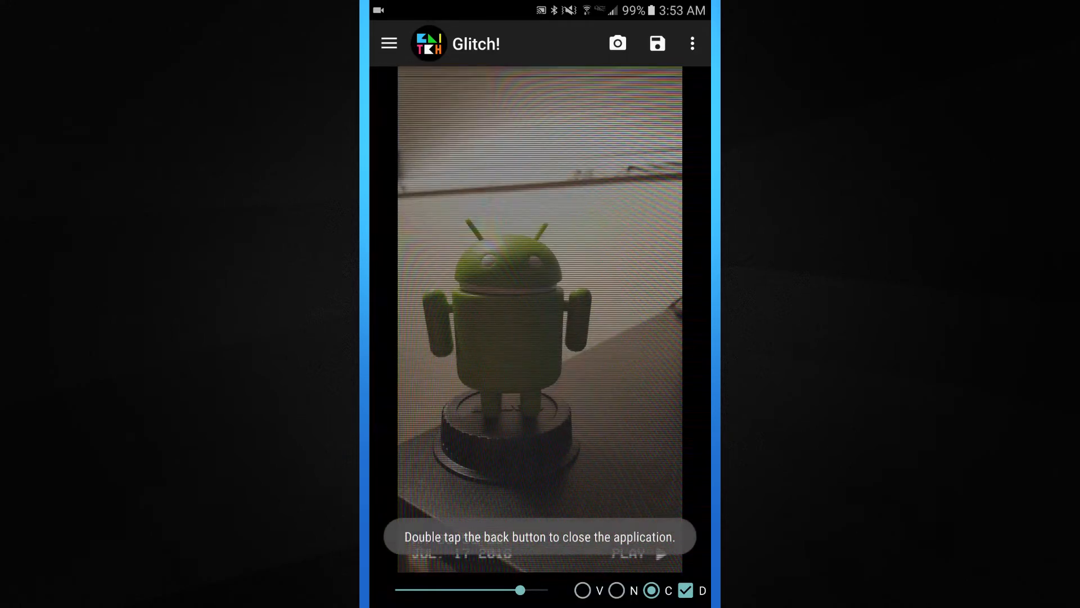
Close Glitch! via Back and confirm OK, leaving the home screen showing
key("Back")
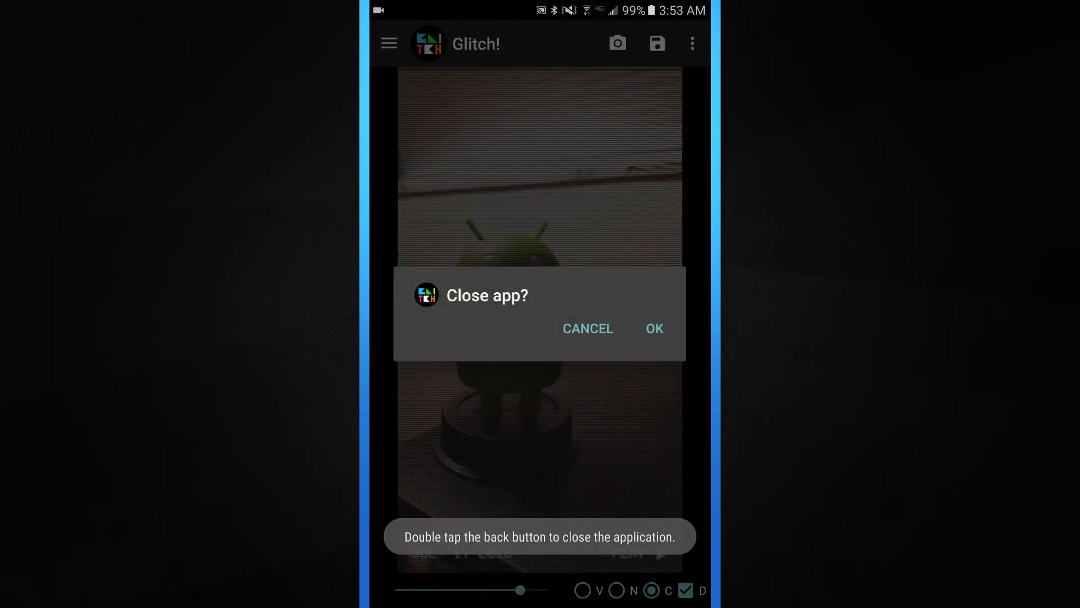
left_click(652, 327)
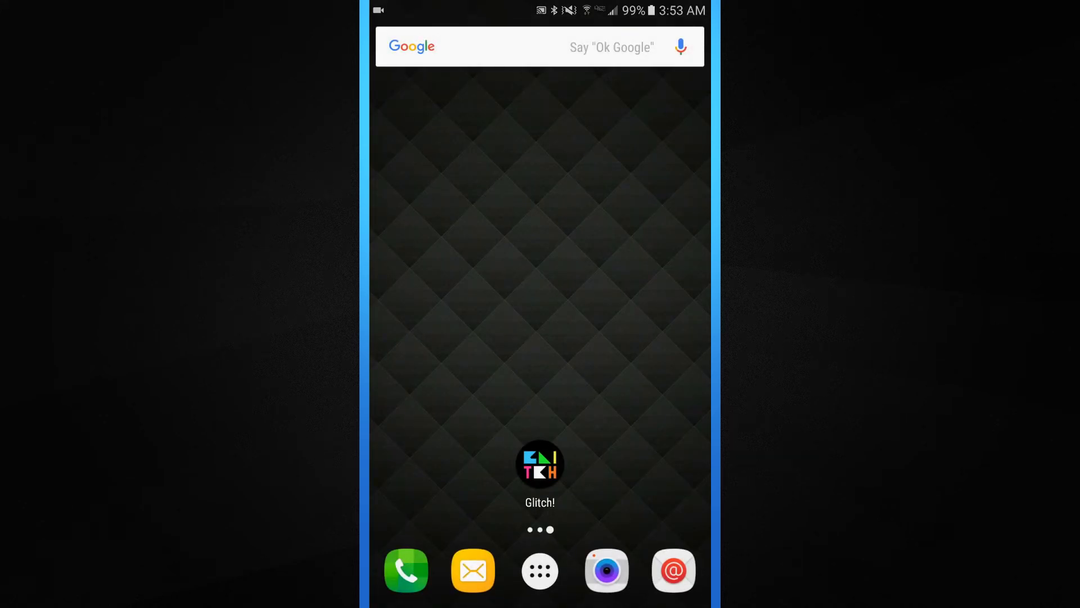